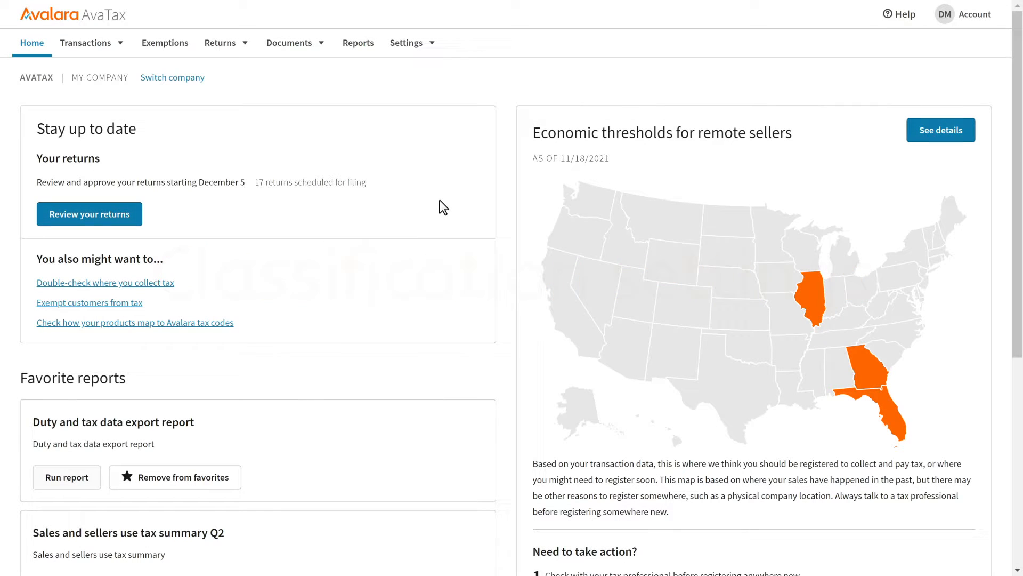
Navigate from Settings to the What you sell item taxability page.
left_click(406, 43)
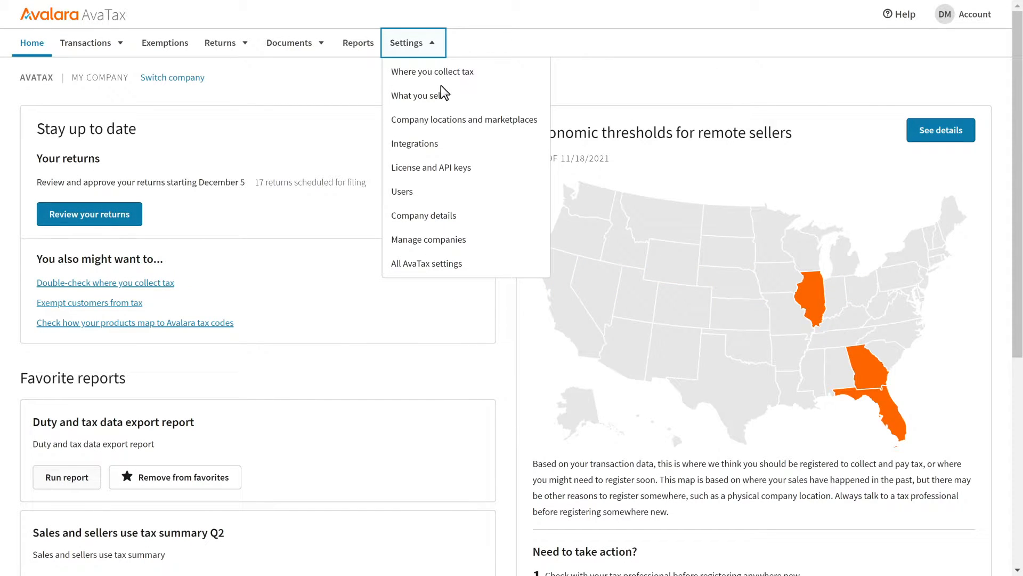
left_click(415, 95)
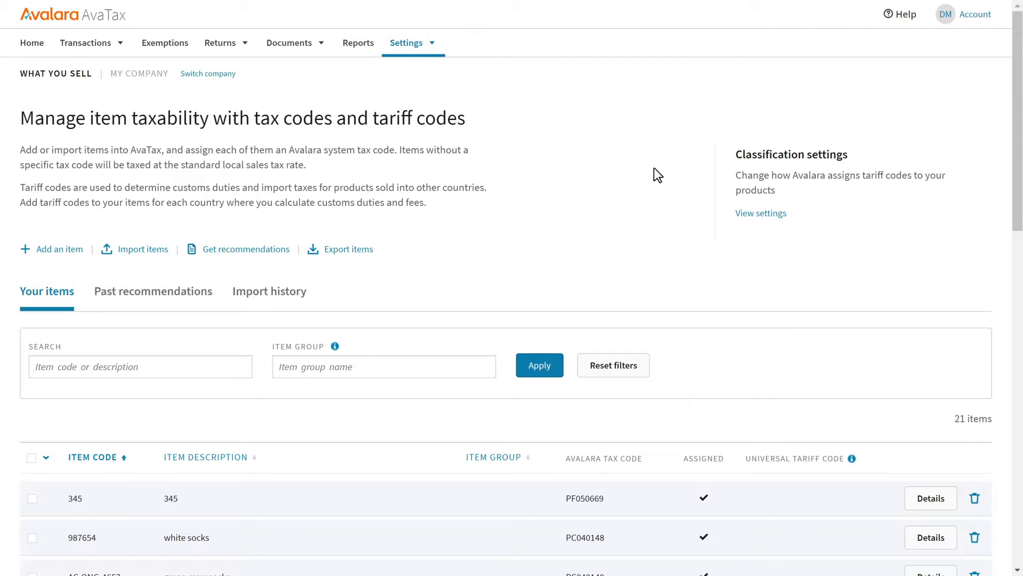
mouse_move(761, 213)
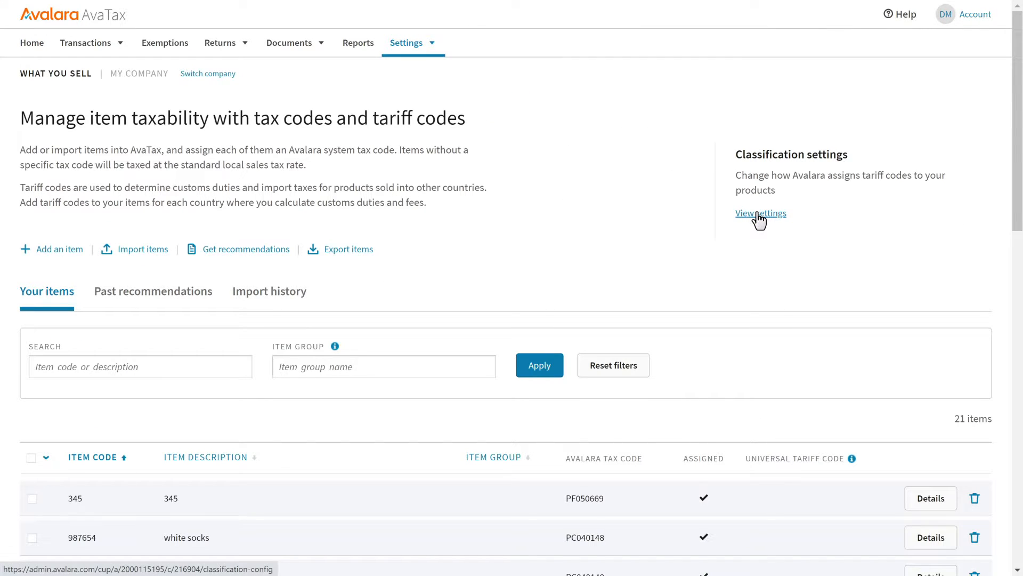
In Classification configuration, choose the daily full product catalog file for incoming items.
left_click(760, 213)
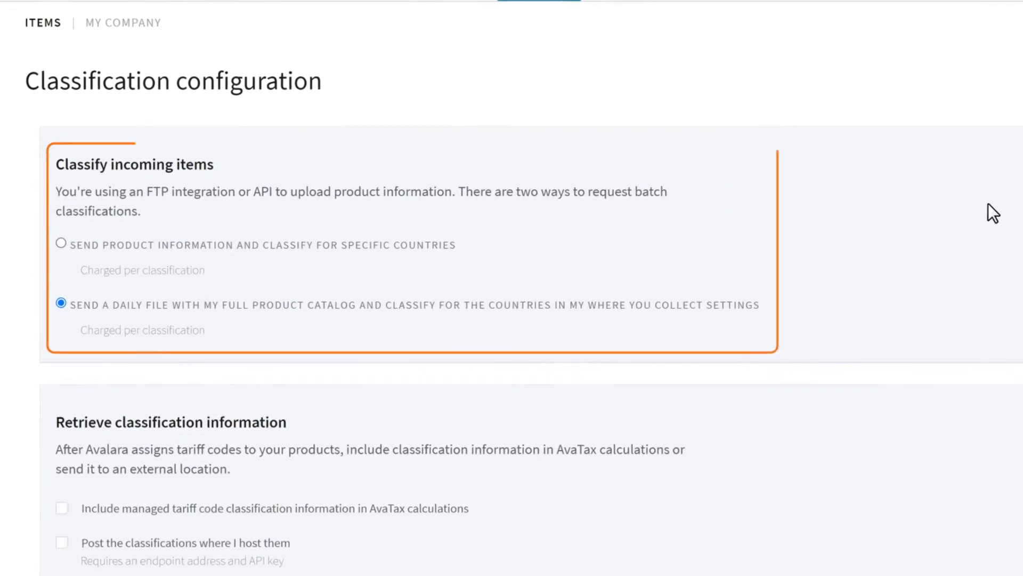
scroll("down", 3)
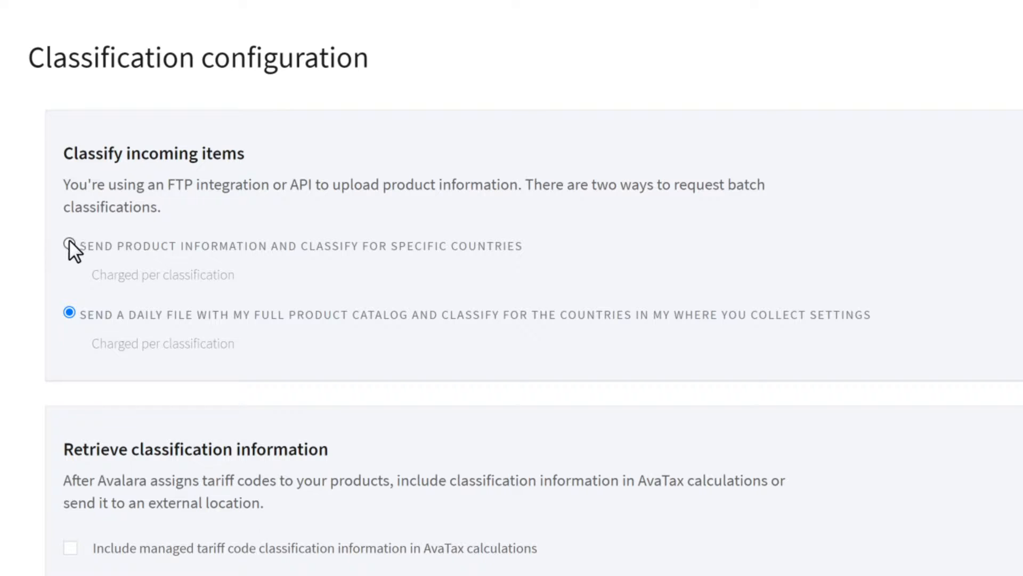
left_click(69, 247)
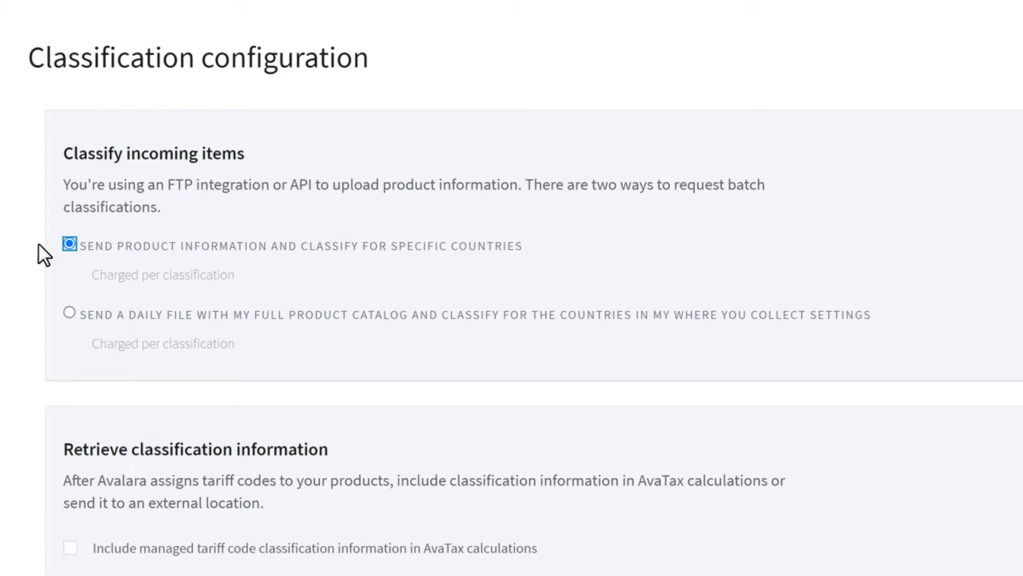
left_click(71, 314)
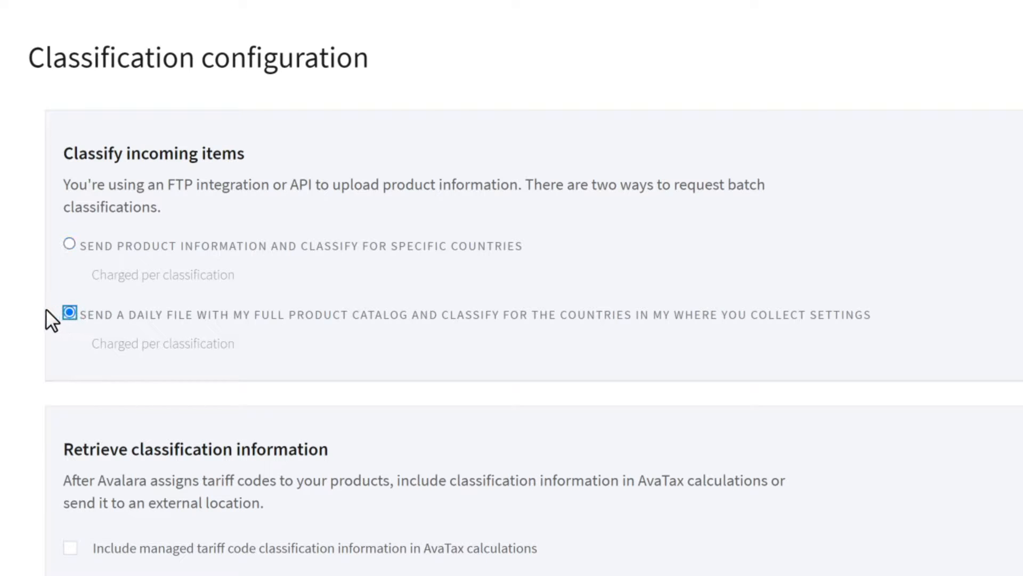
mouse_move(43, 319)
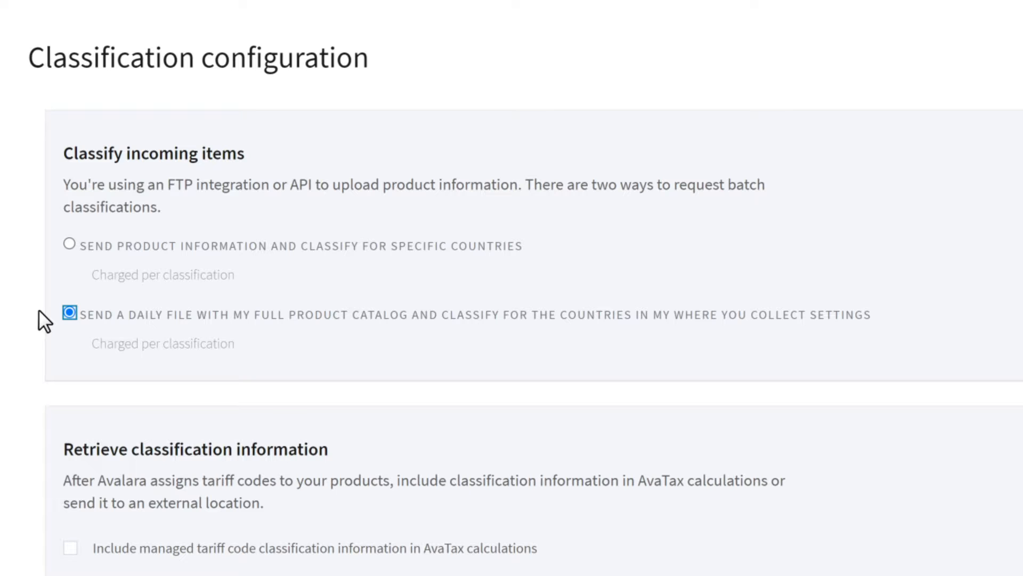
Enable including managed tariff code classification information in AvaTax calculations.
scroll("down", 3)
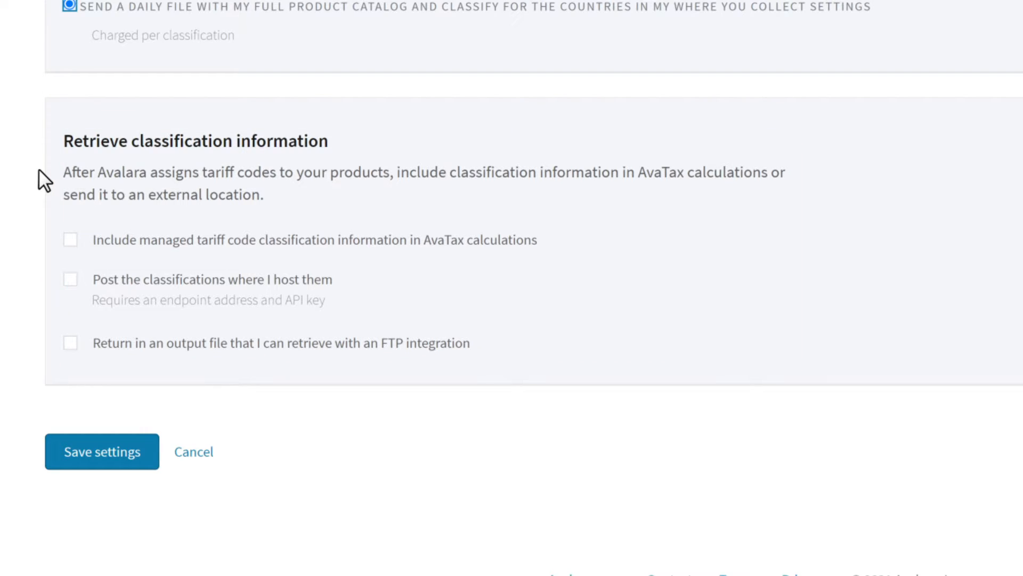
left_click(71, 240)
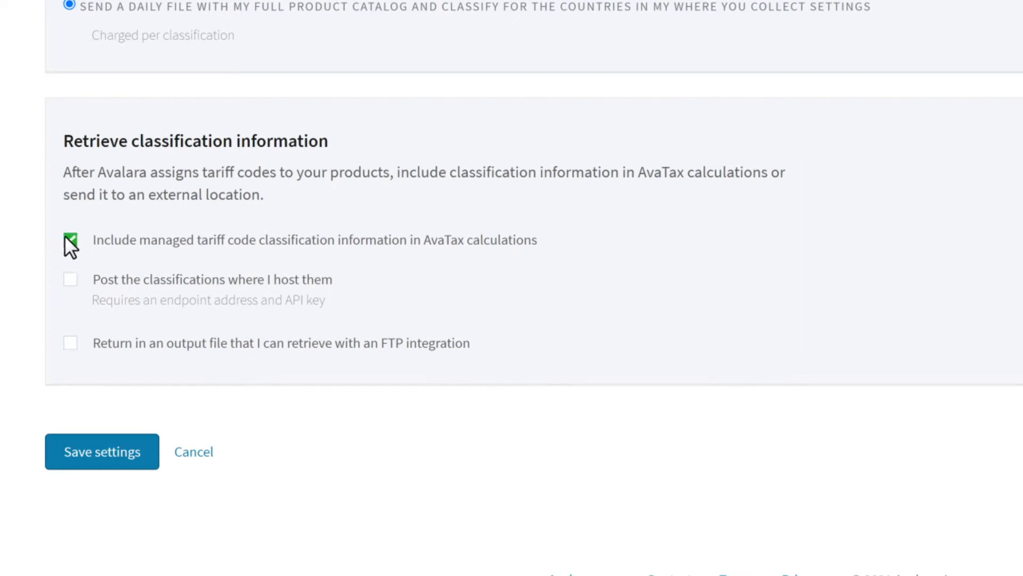
left_click(70, 240)
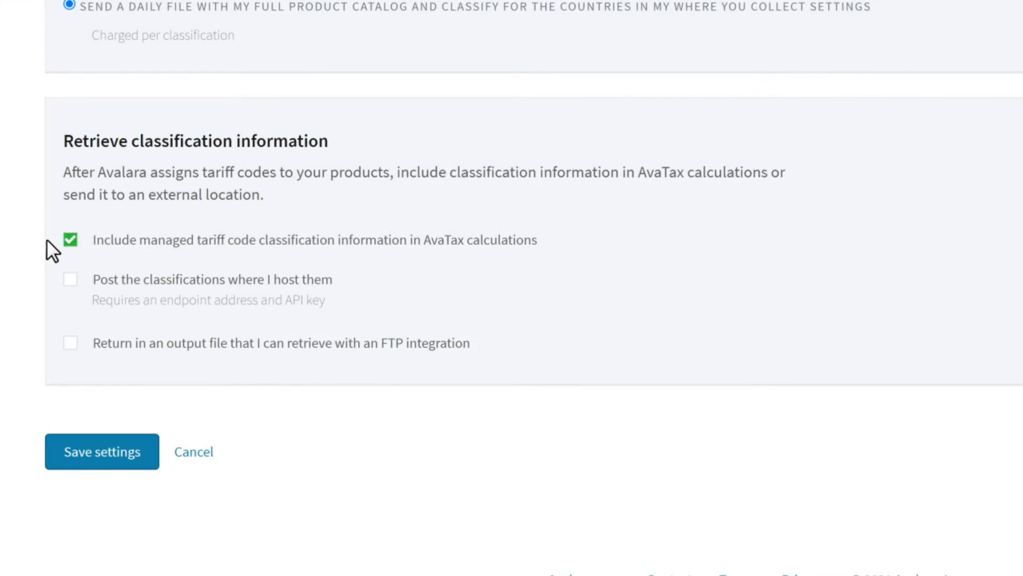
Enable posting classifications to a hosted endpoint and returning them in a csv output file.
left_click(70, 279)
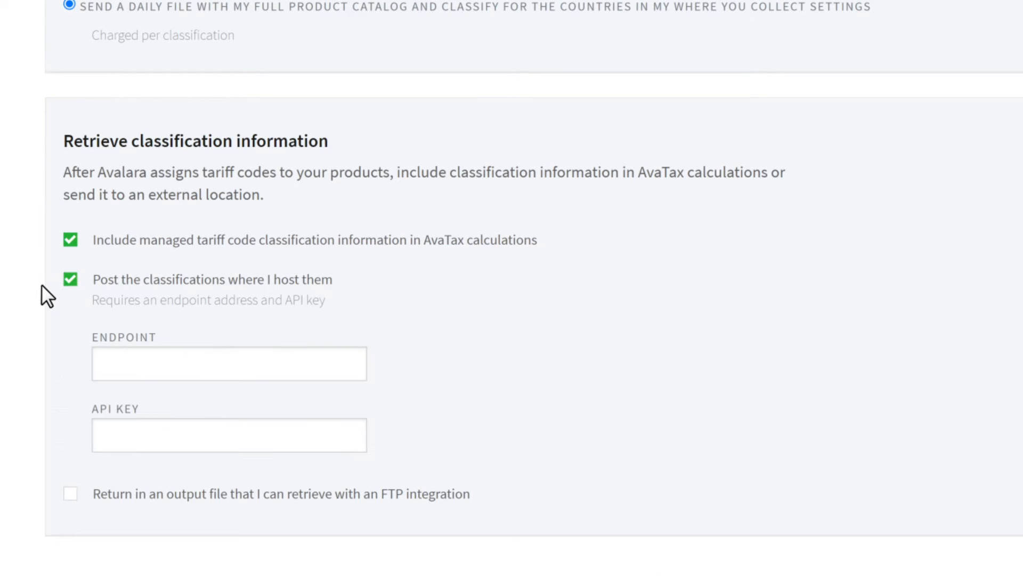
mouse_move(40, 297)
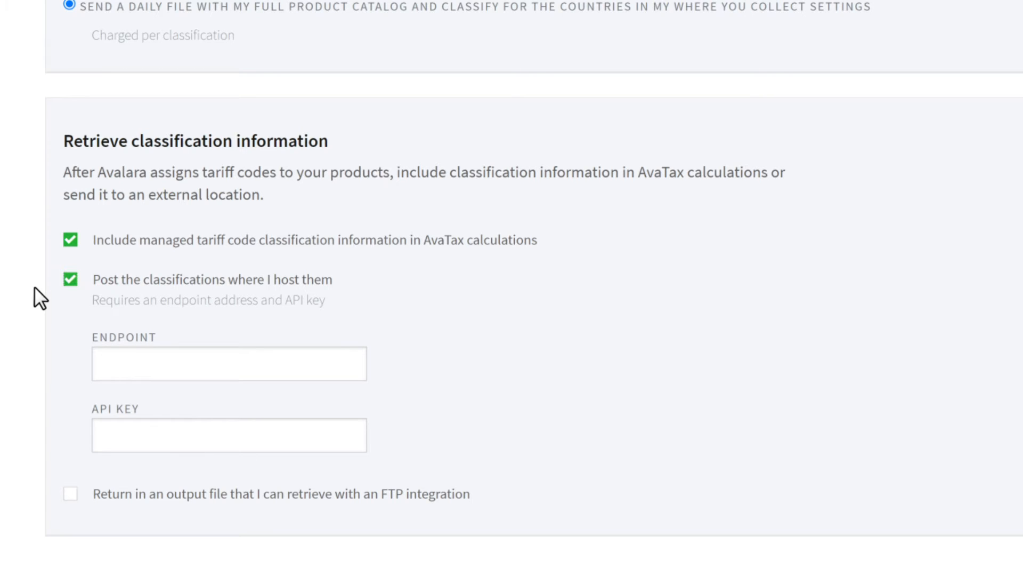
scroll("down", 3)
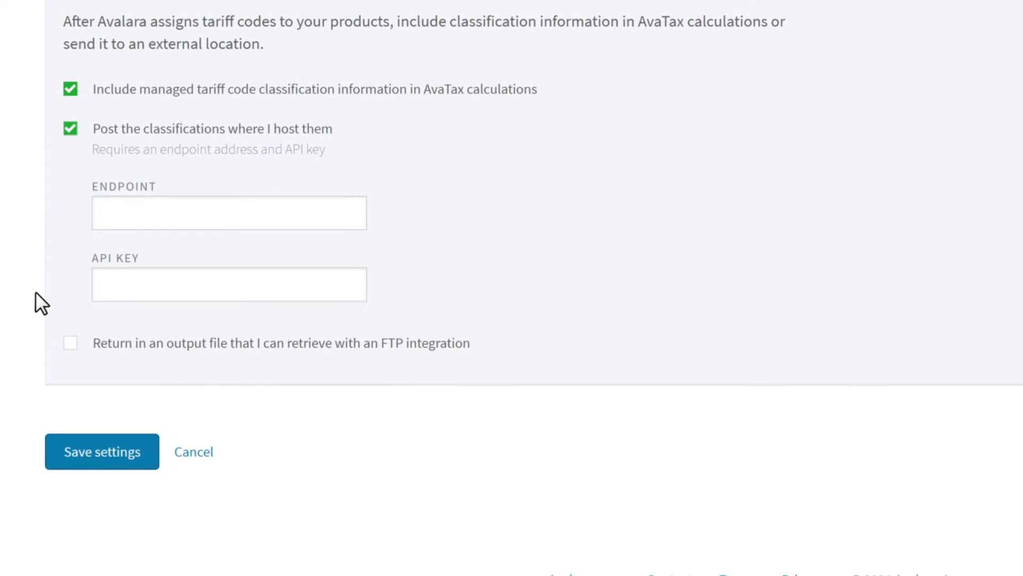
left_click(70, 342)
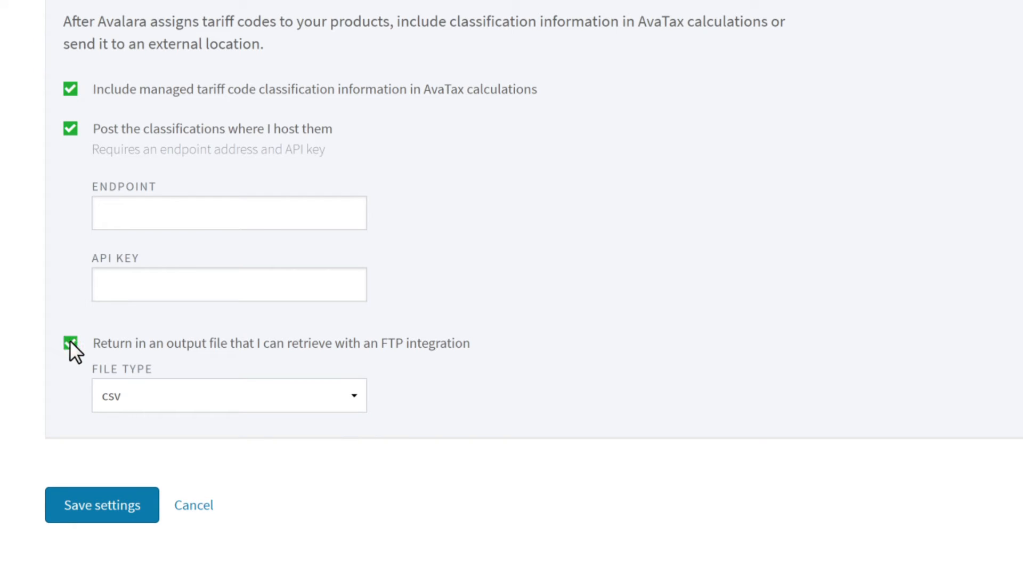